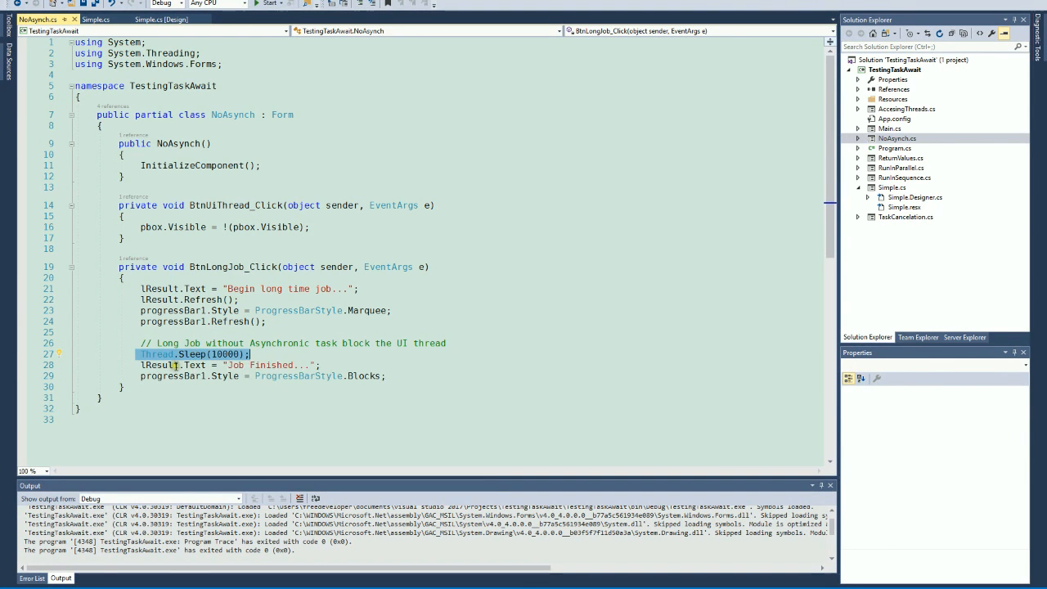
mouse_move(215, 360)
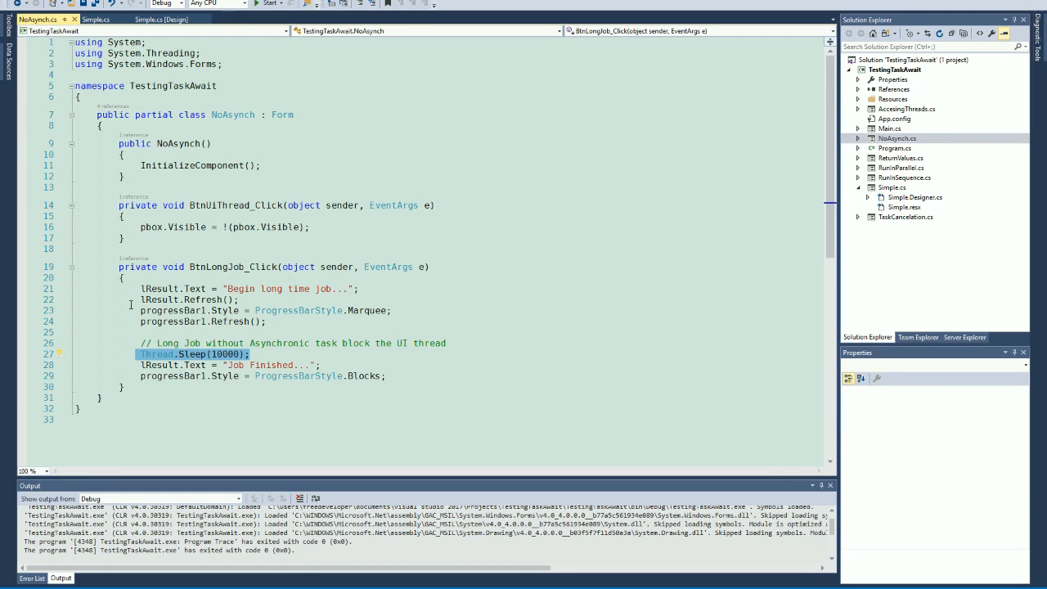
Start debugging the TestingTaskAwait app to open its Thread Factory menu window
right_click(898, 138)
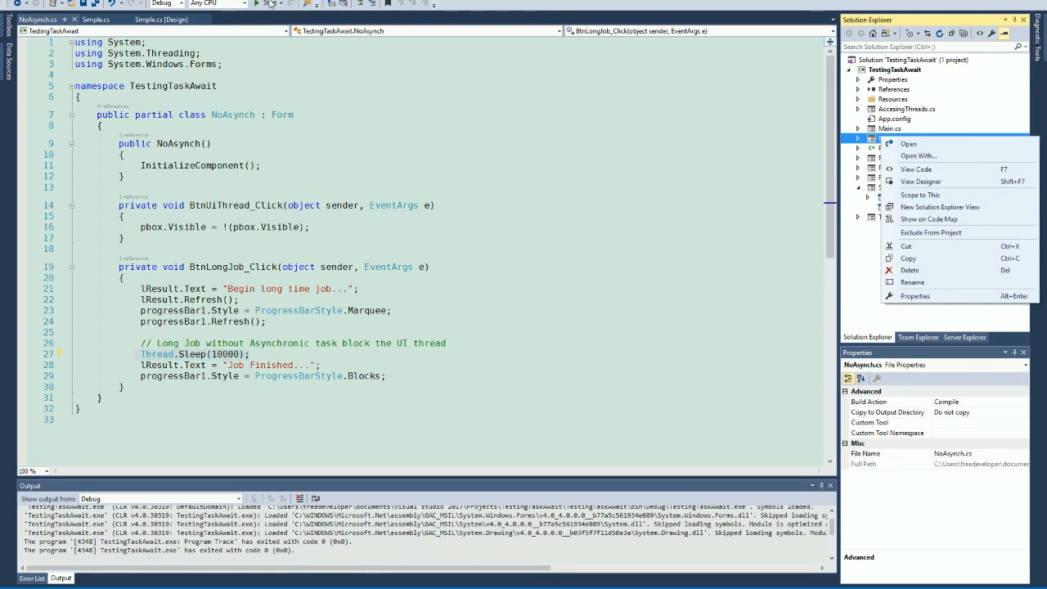
left_click(257, 4)
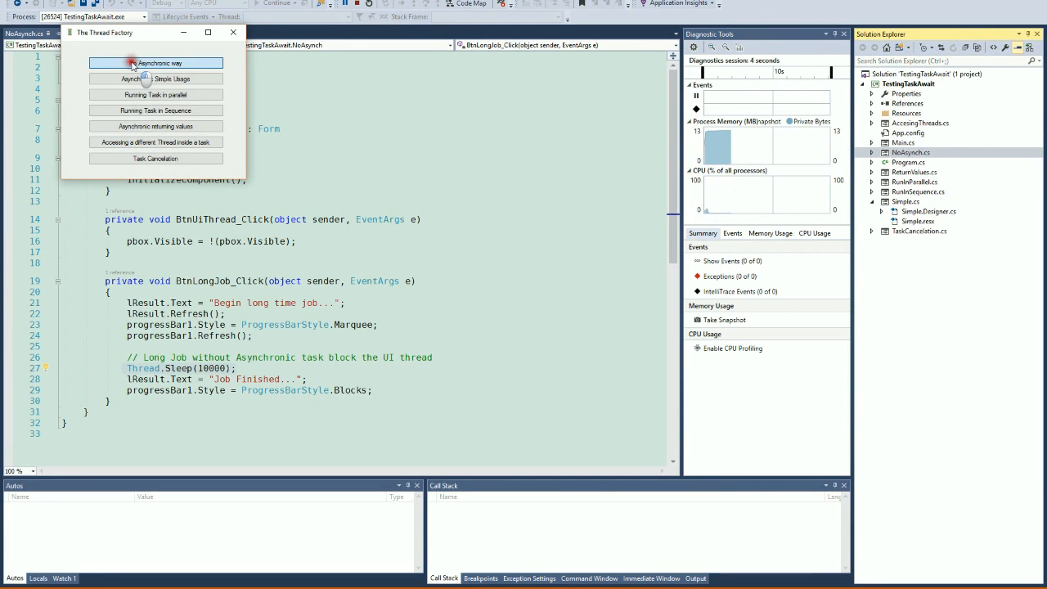
Run the NoAsynch form's blocking long task and try hiding the image while it runs
left_click(156, 63)
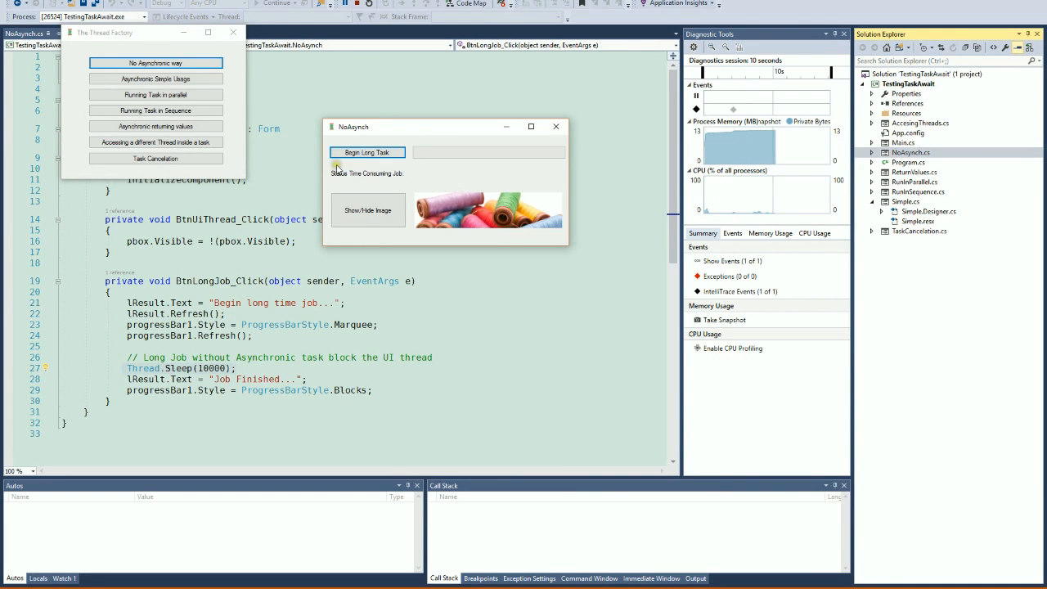
left_click(366, 152)
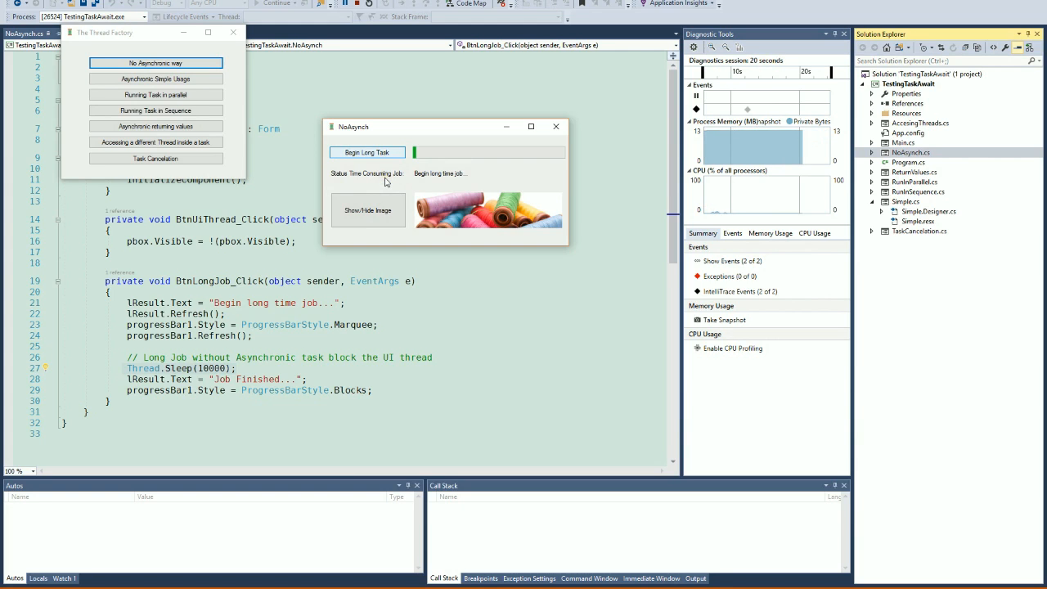
left_click(367, 210)
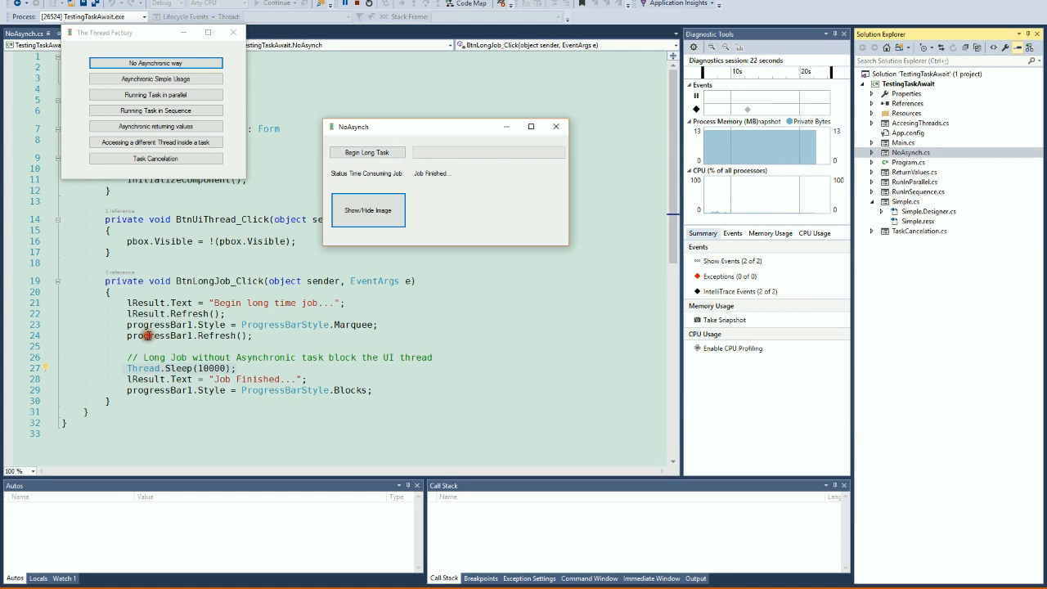
left_click(367, 210)
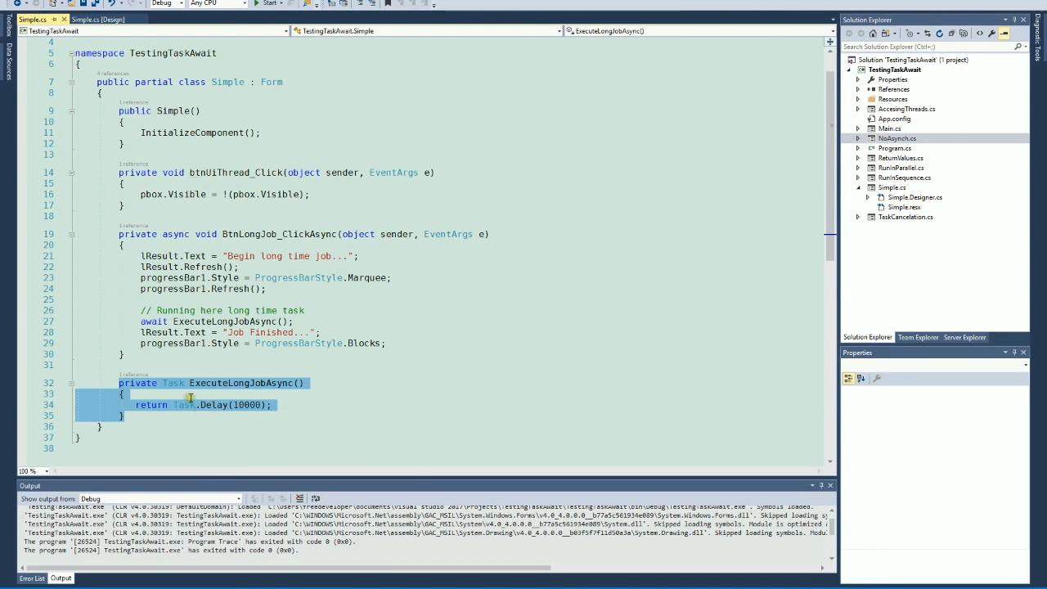
mouse_move(207, 393)
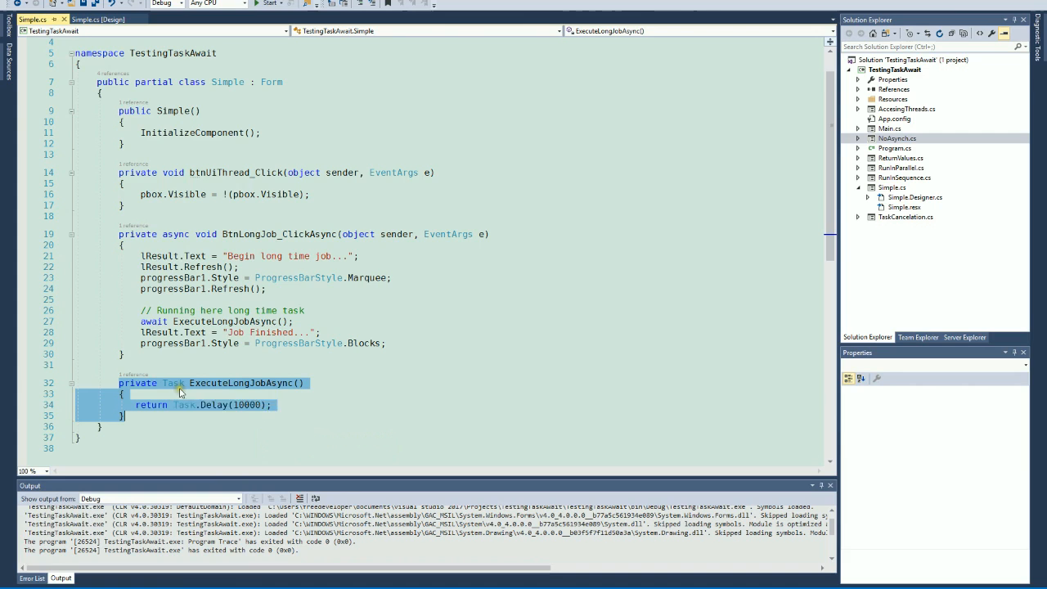
mouse_move(174, 383)
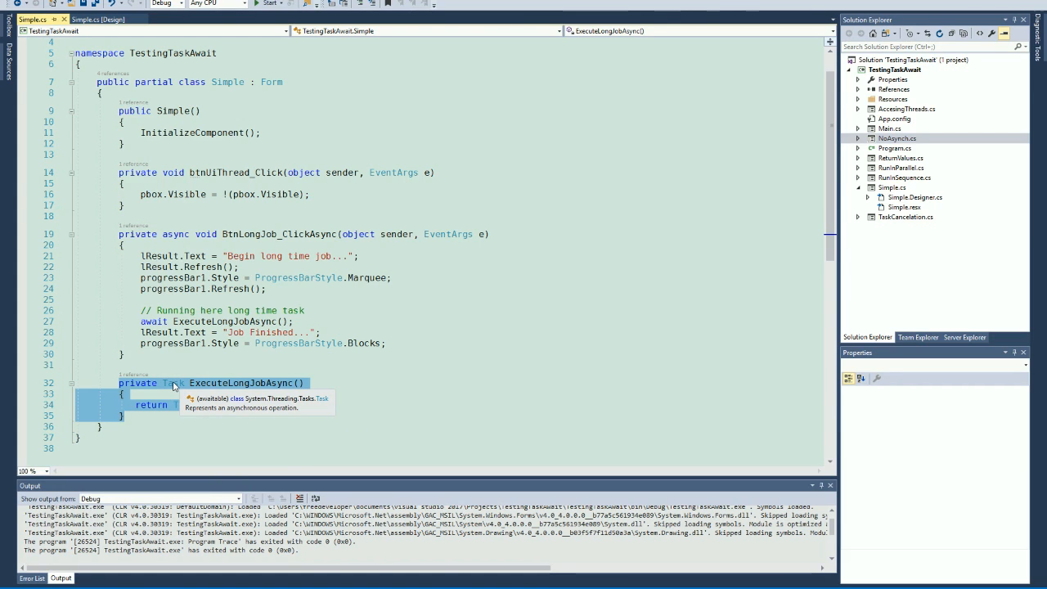
Complete ExecuteLongJobAsync's return statement with Task.Delay(10000);
type("Task.Delay(10000);")
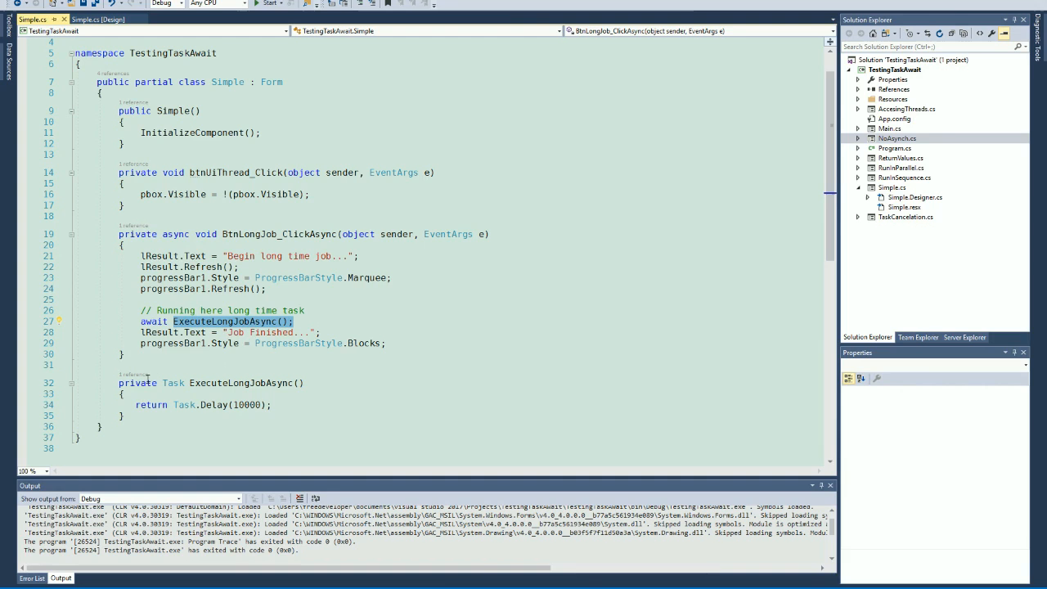
mouse_move(154, 320)
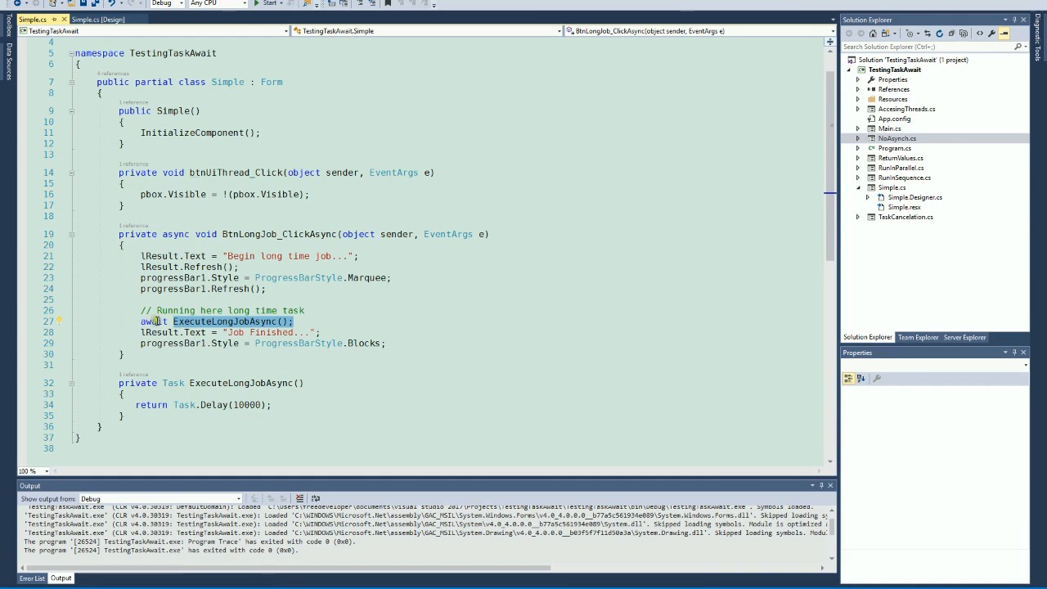
double_click(152, 320)
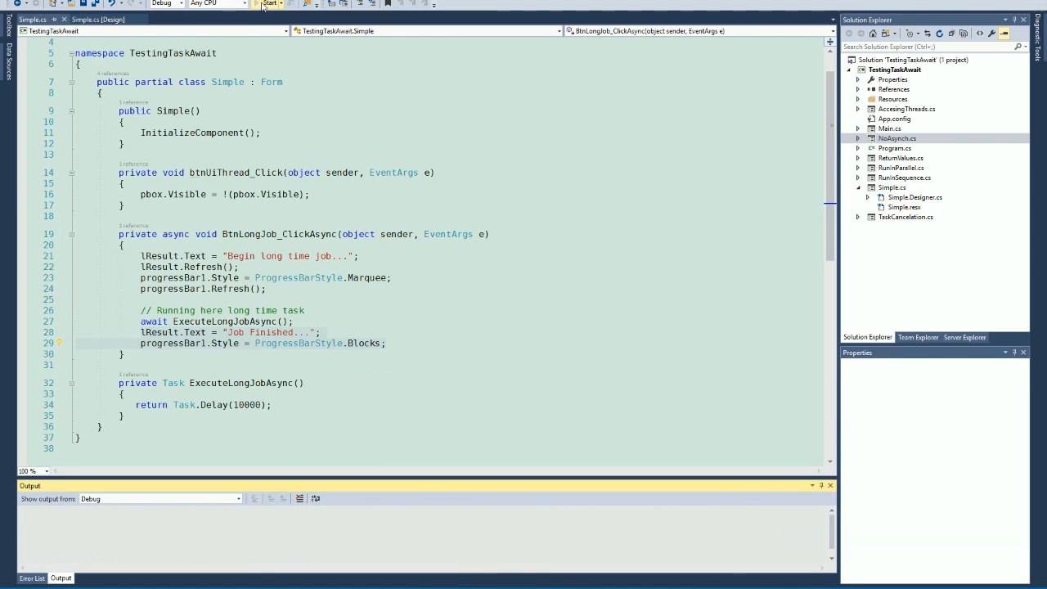
Debug the app, start the Asynchronic Simple Usage long task, and toggle the image twice
left_click(270, 3)
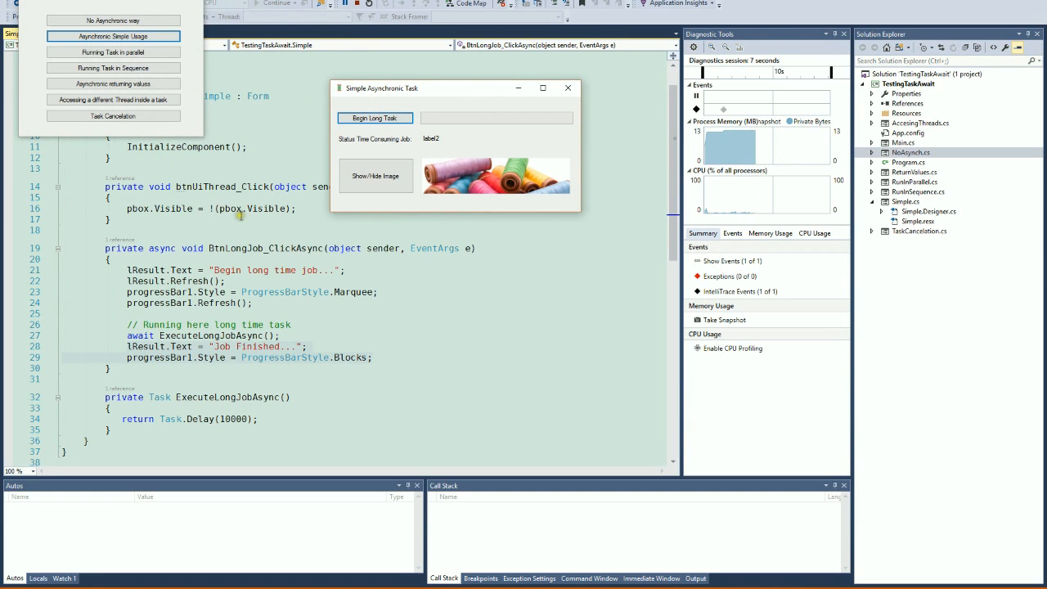
left_click(374, 118)
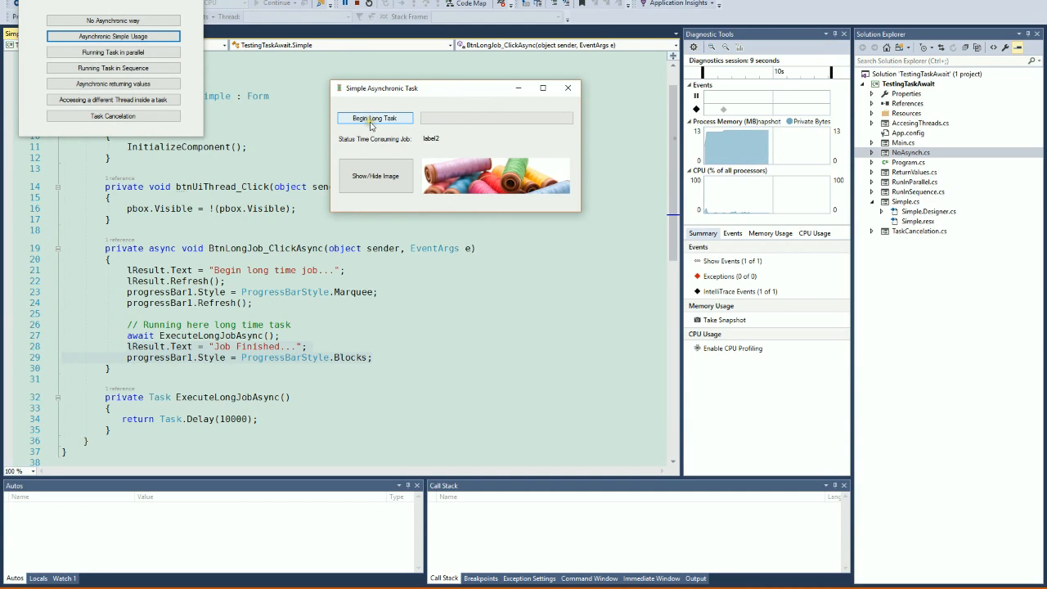
left_click(374, 118)
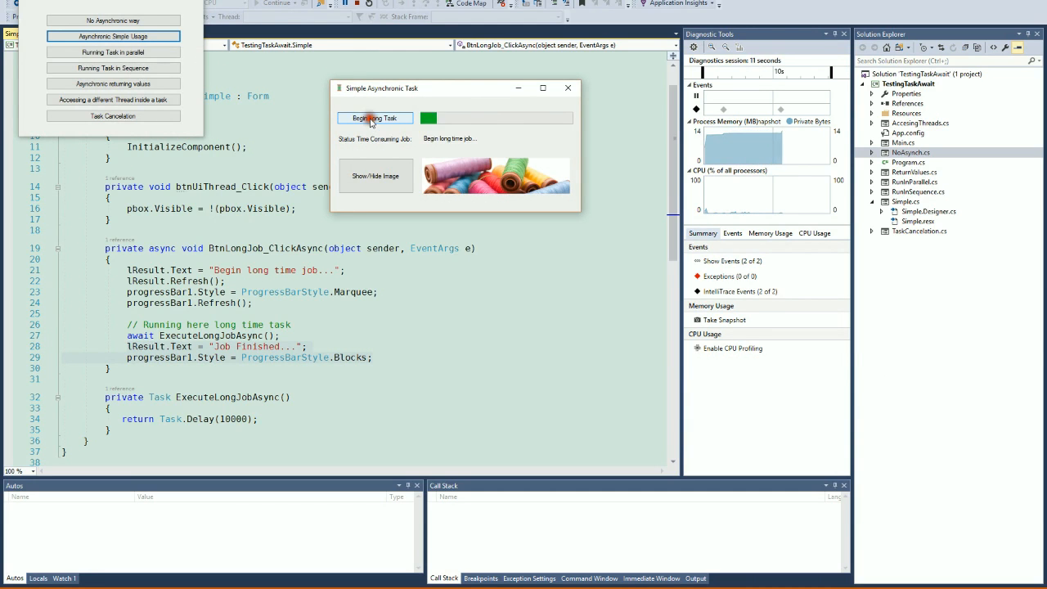
left_click(374, 118)
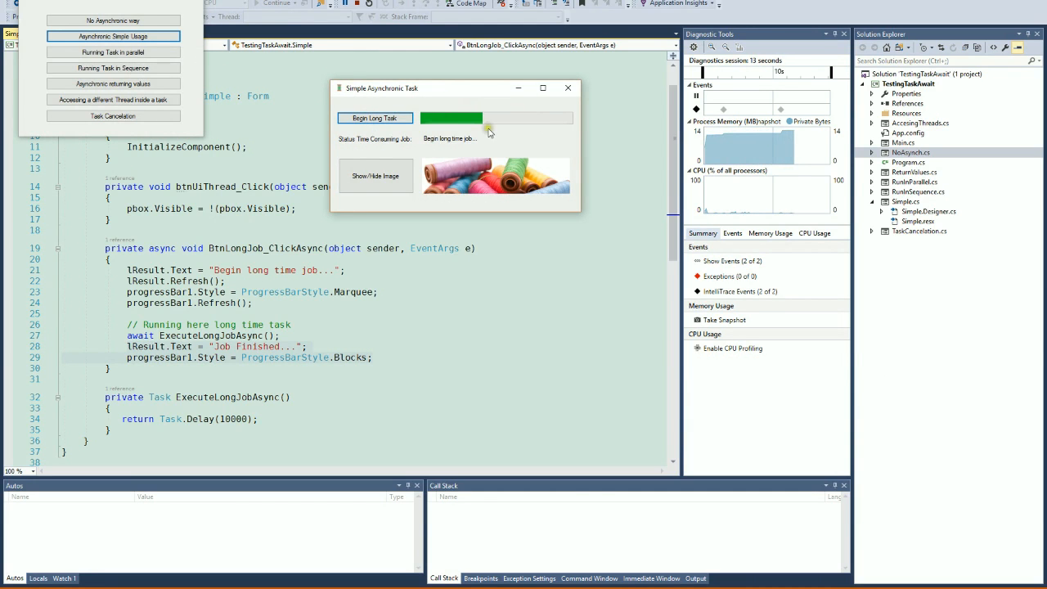
left_click(376, 176)
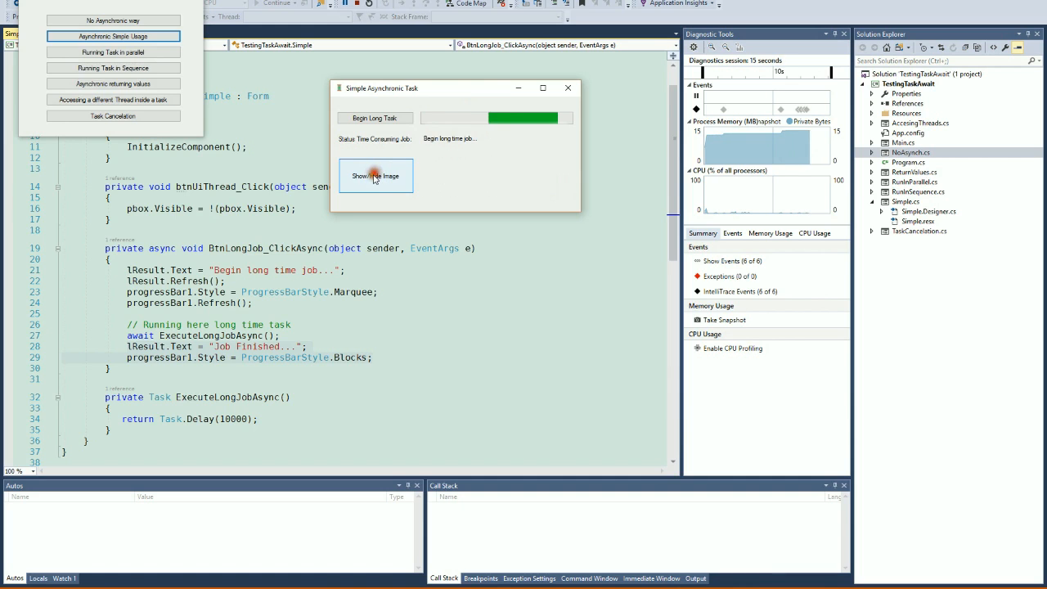
left_click(375, 175)
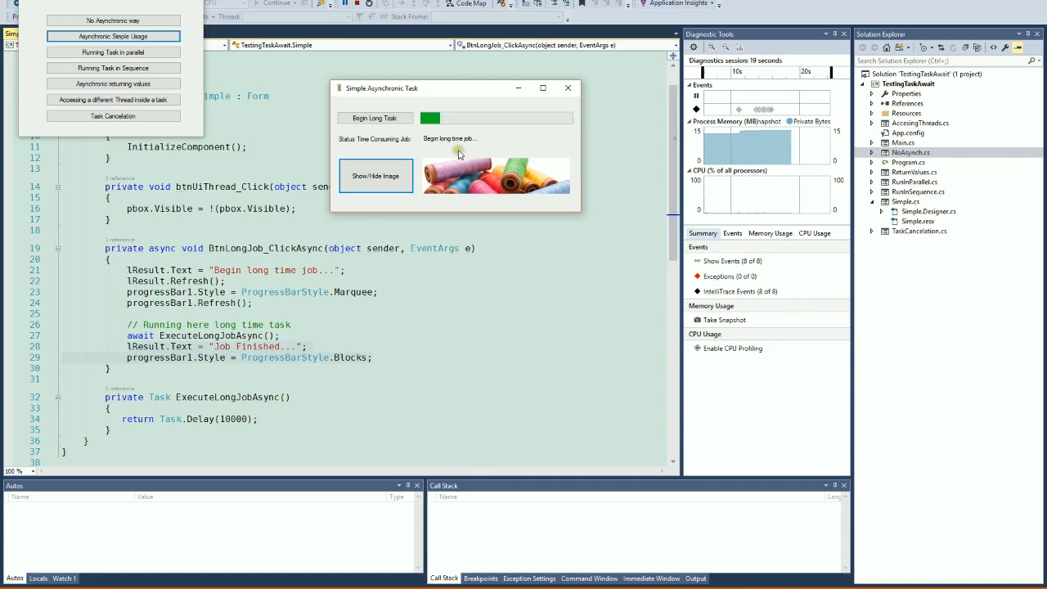
mouse_move(270, 297)
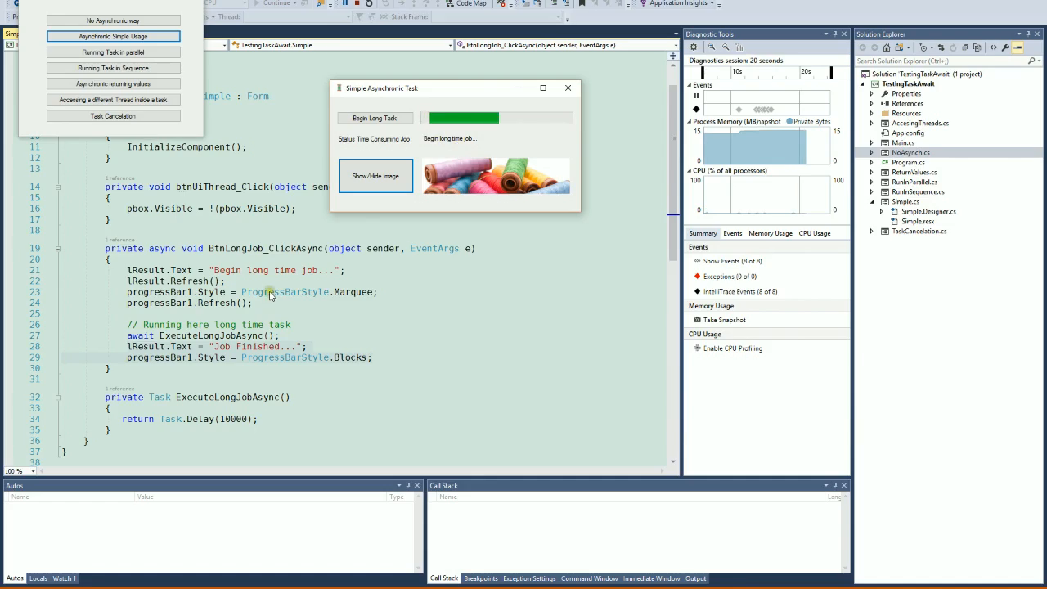